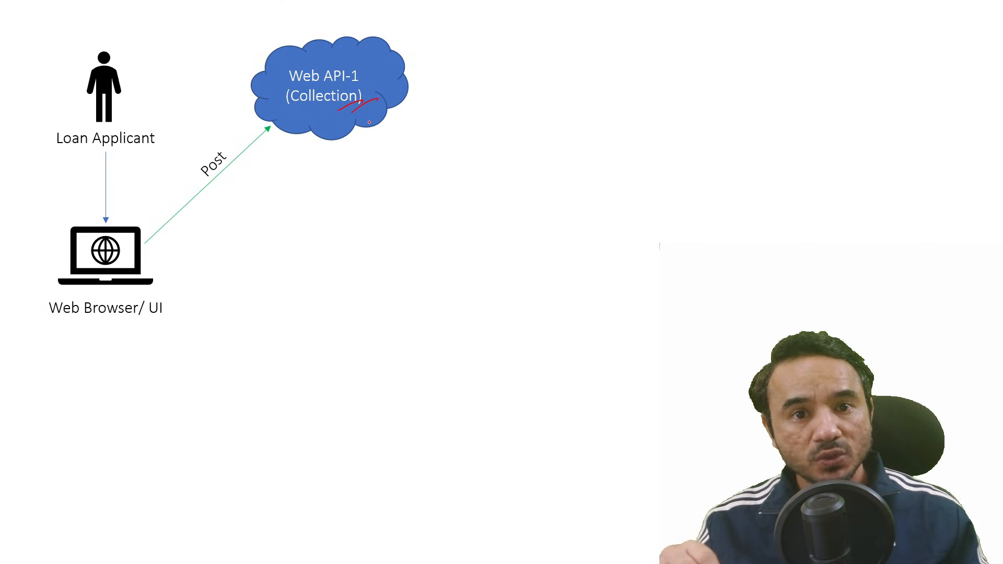
# Step: Draw the Service Bus connector arrow from Web API-2 to the new Web API-3 cloud
pyautogui.click(500, 92)
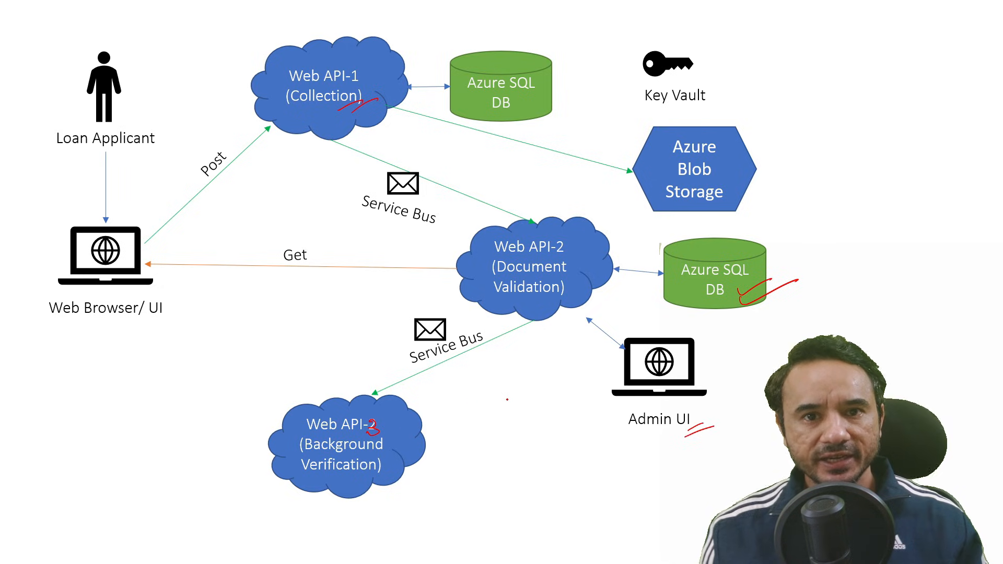
pyautogui.moveTo(614, 383); pyautogui.dragTo(422, 416)
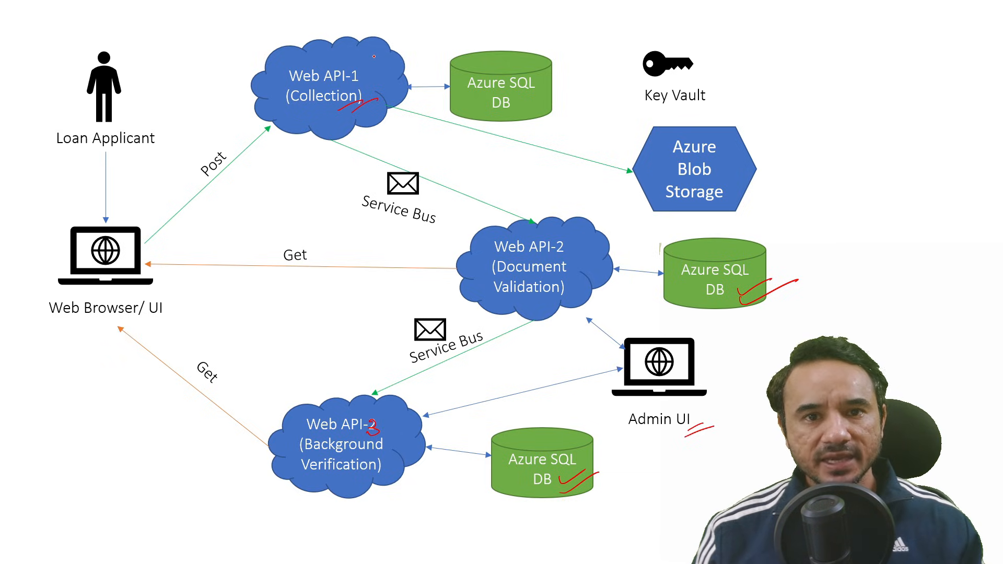
# Step: Pen red checkmarks beside Web API-1 and Key Vault on the diagram
pyautogui.moveTo(377, 57); pyautogui.dragTo(415, 70)
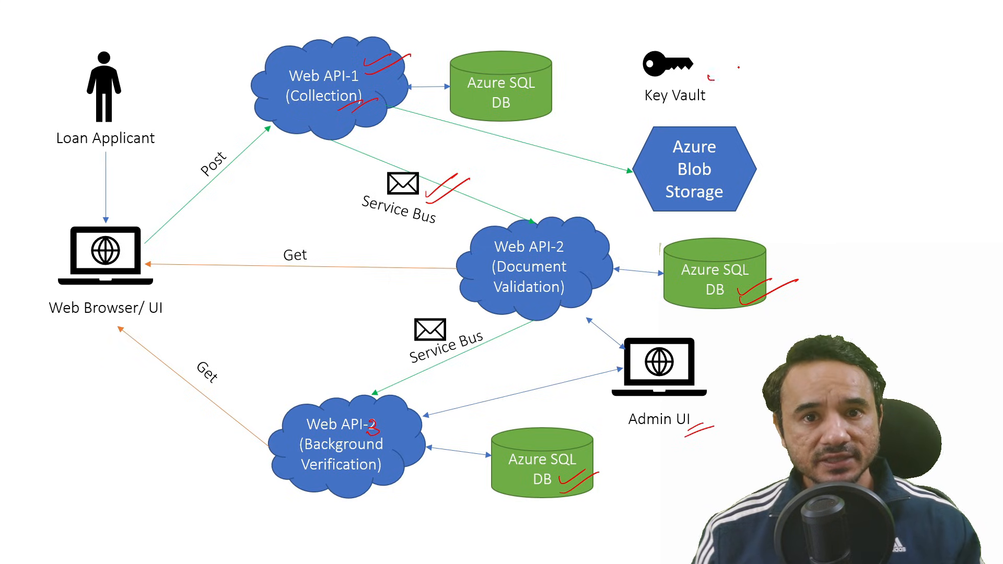
pyautogui.moveTo(703, 76); pyautogui.dragTo(754, 67)
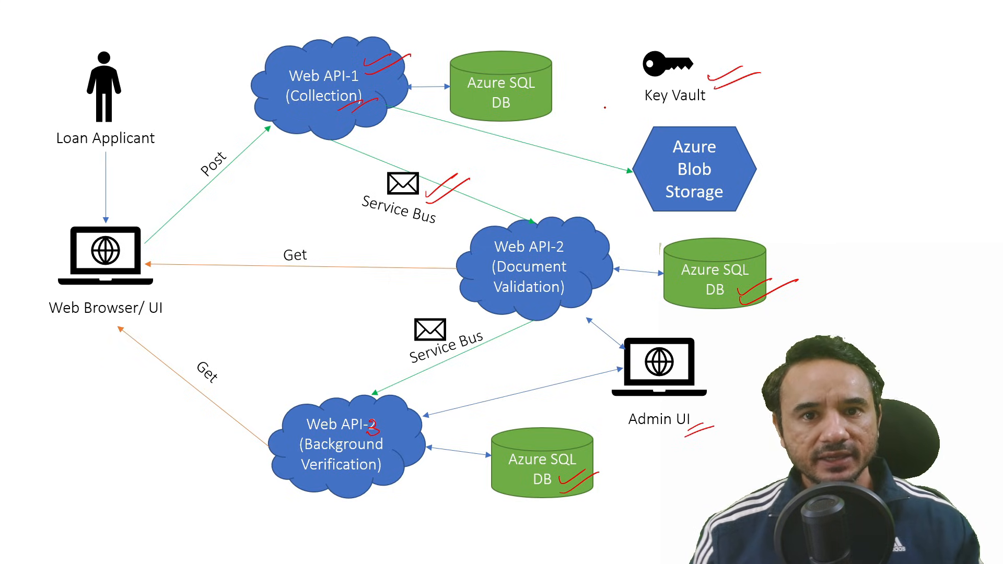